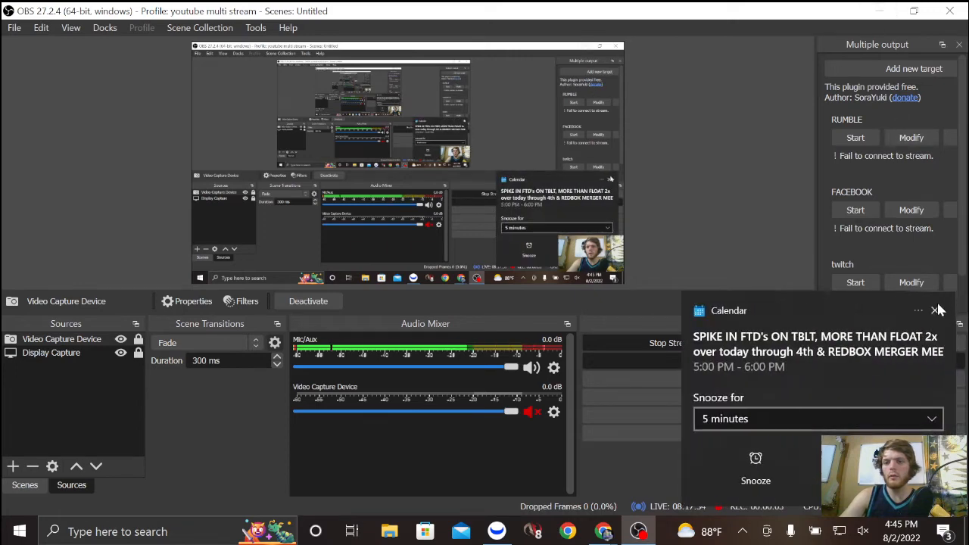
Step: Open the MULN daily chart with pivot levels, MACD and RSI in Webull
{"action": "left_click", "coordinate": [935, 310]}
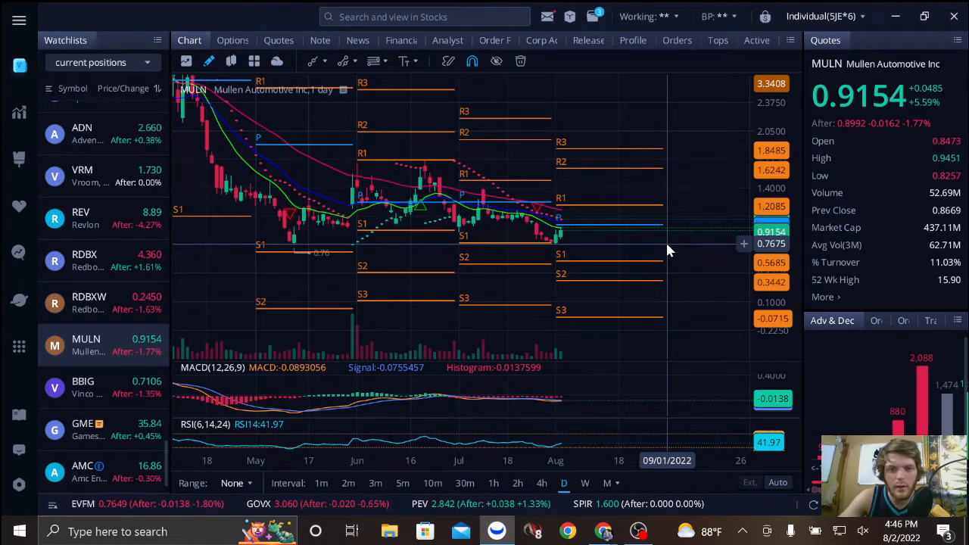
{"action": "mouse_move", "coordinate": [314, 210]}
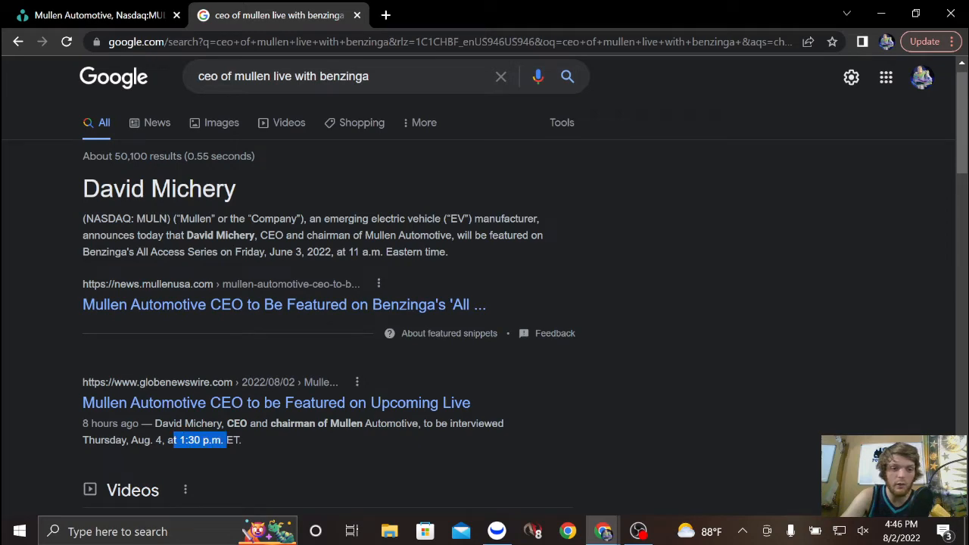
{"action": "mouse_move", "coordinate": [252, 449]}
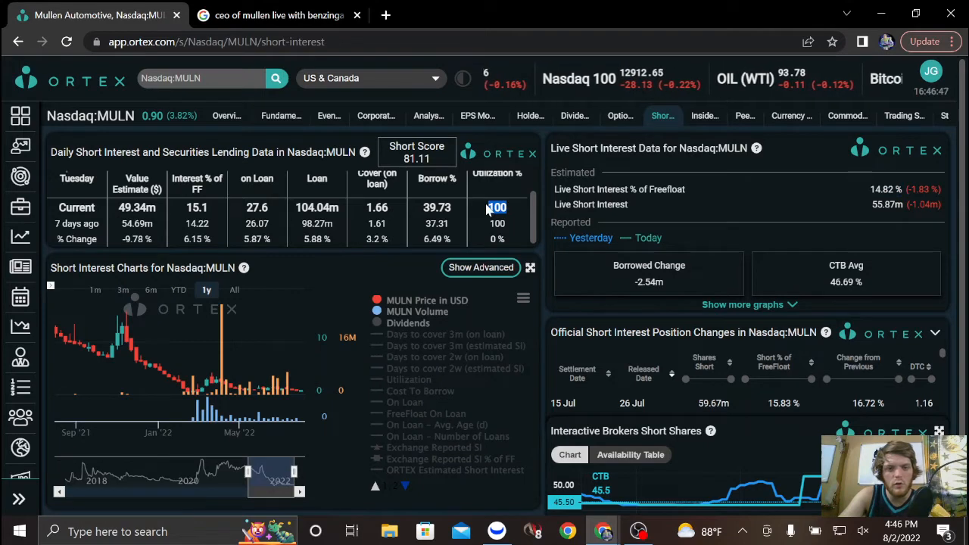
Step: Expand the one-year MULN short interest chart to full screen
{"action": "left_click", "coordinate": [529, 267]}
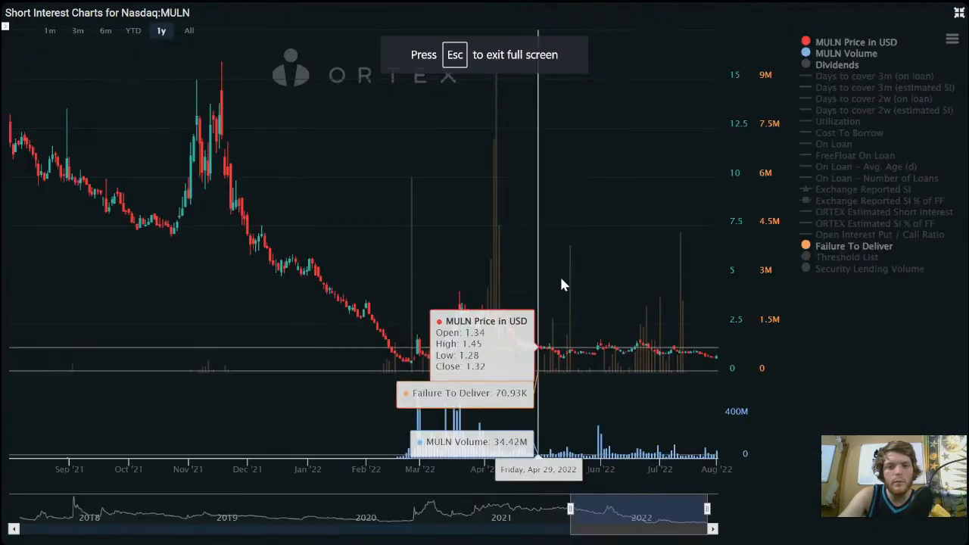
{"action": "mouse_move", "coordinate": [644, 314]}
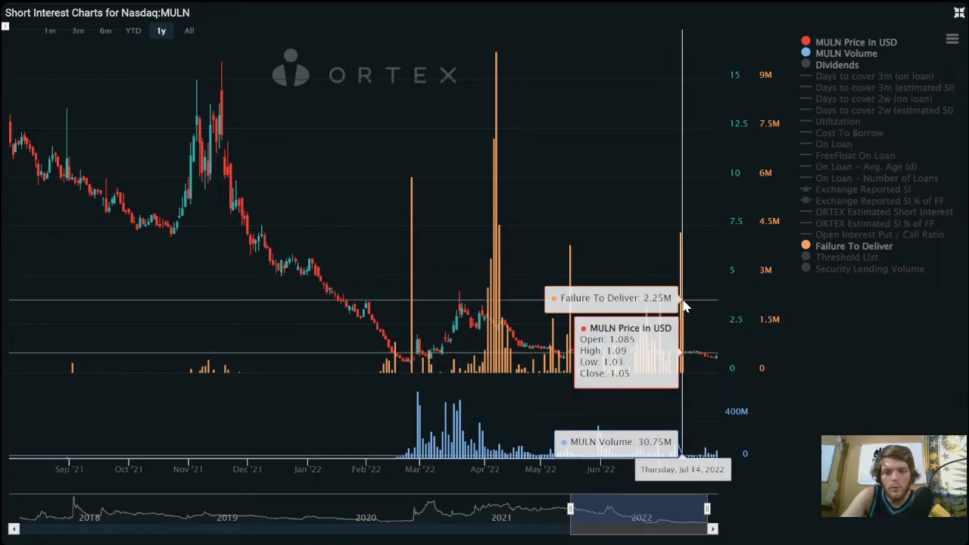
{"action": "mouse_move", "coordinate": [667, 312]}
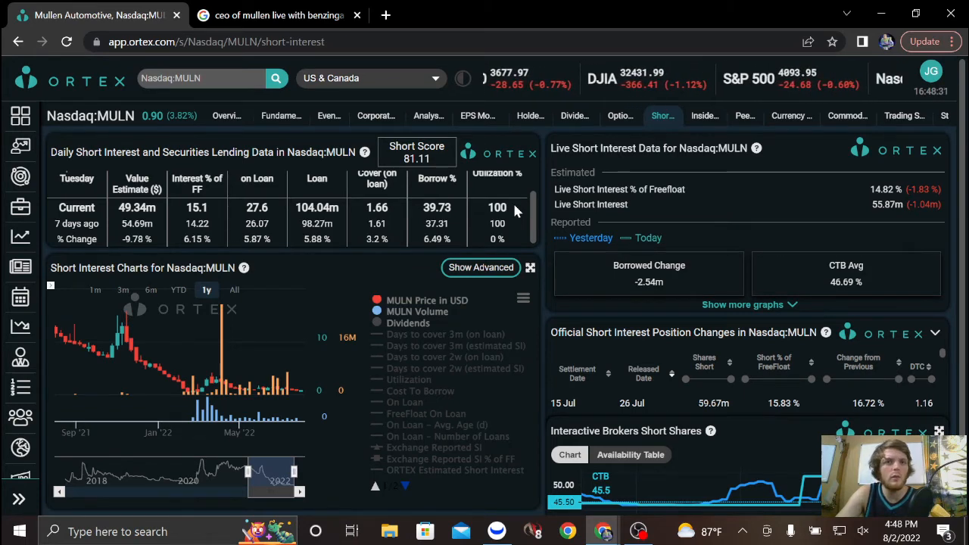
{"action": "mouse_move", "coordinate": [628, 282]}
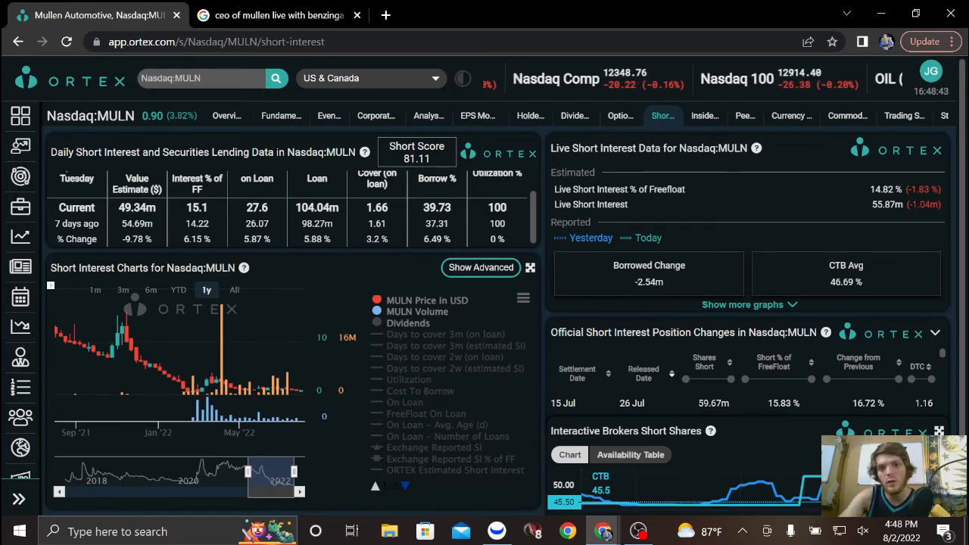
{"action": "mouse_move", "coordinate": [408, 341]}
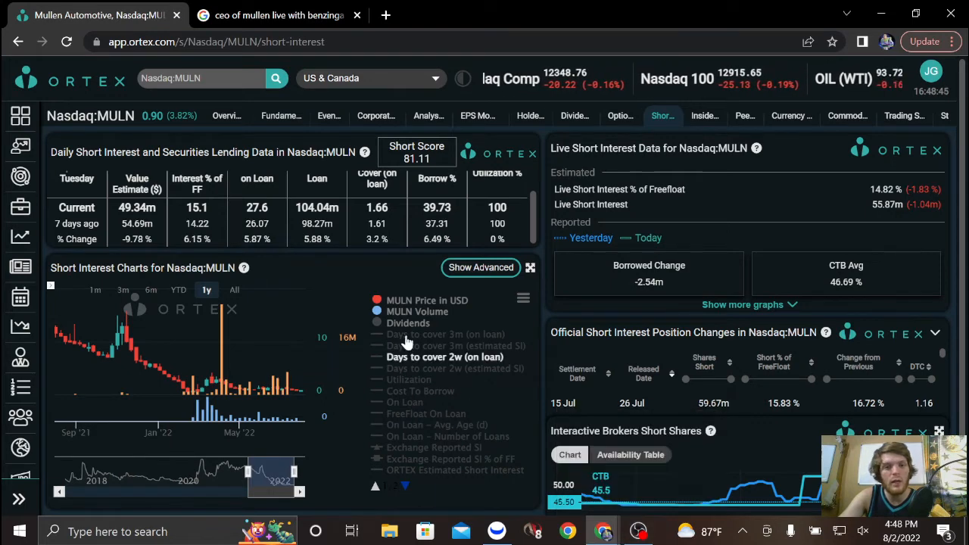